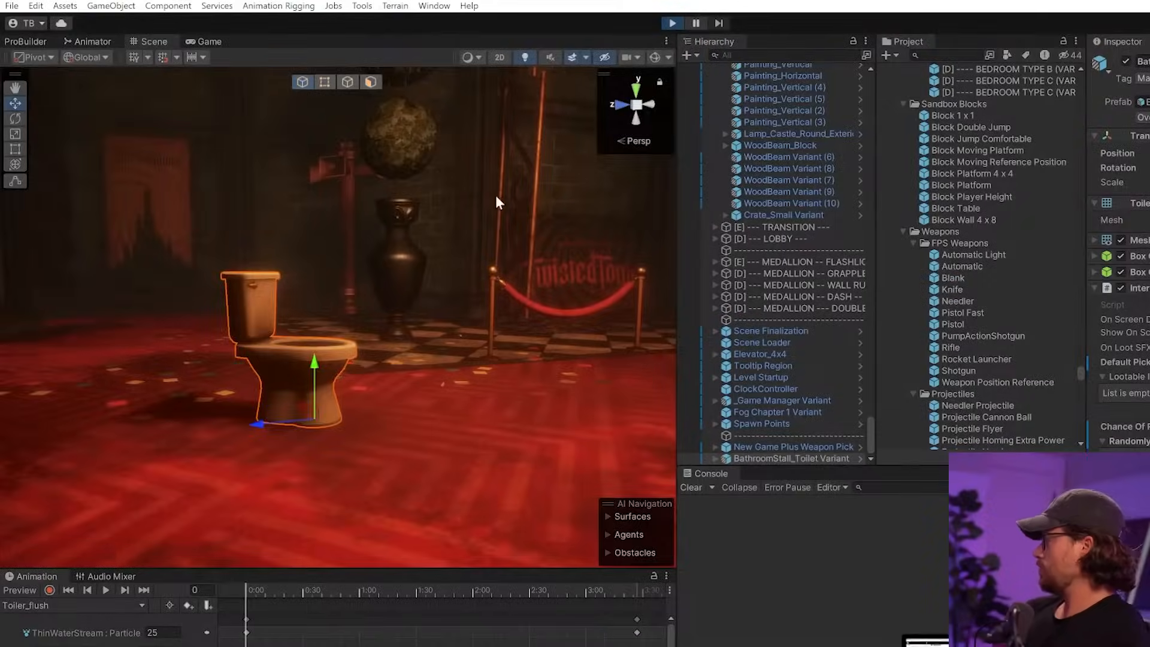
Enter Play mode and interact with the toilet so the console logs repeated 'Interacted!' messages
{"action": "left_click", "coordinate": [671, 23]}
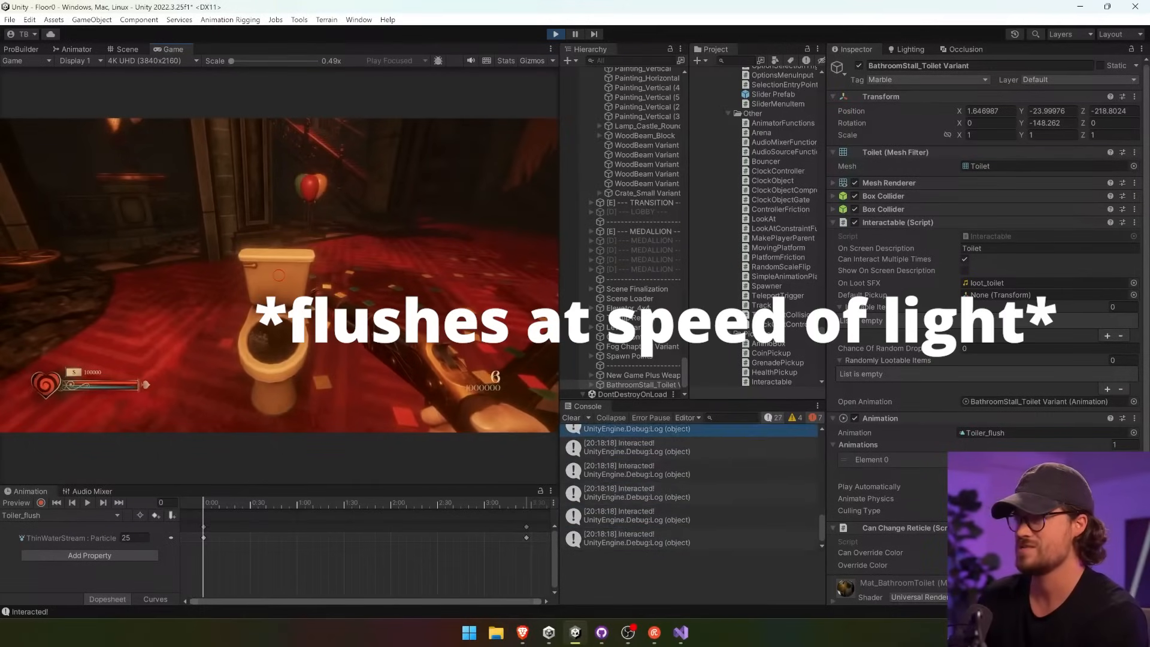